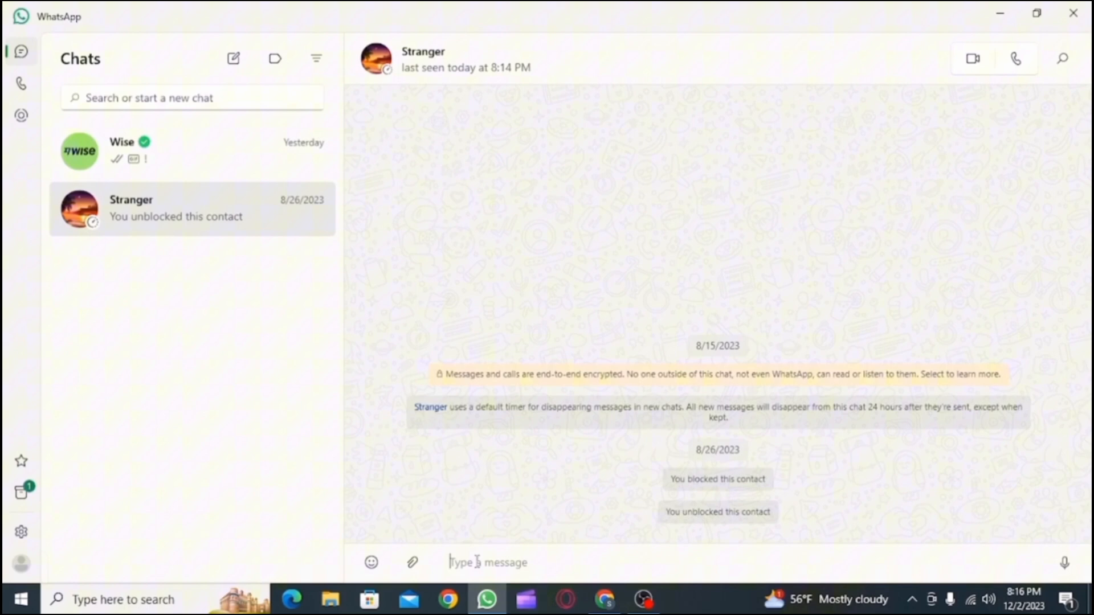
Step: Attach a document to the Stranger chat, browsing to Pictures > Screenshots
left_click(413, 562)
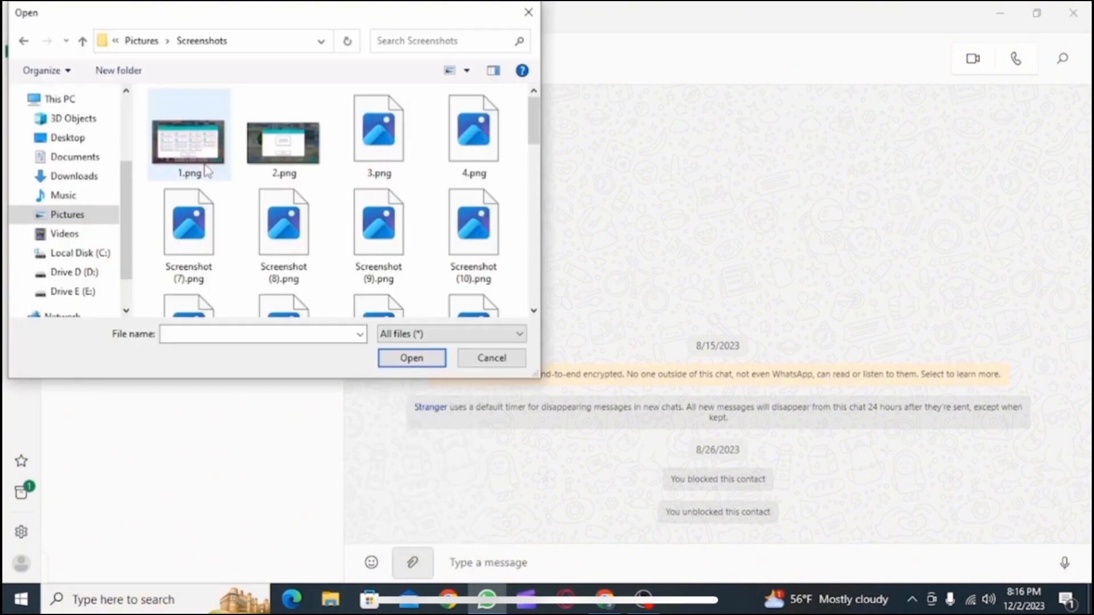
Step: Pick 1.png from Screenshots and send it to Stranger as a document
left_click(411, 357)
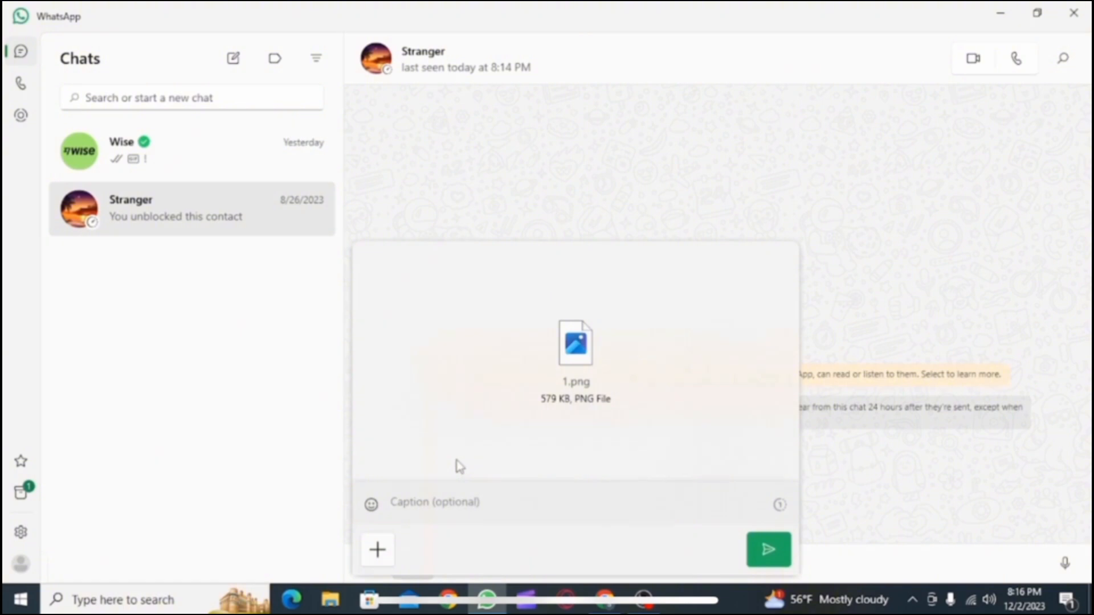
left_click(767, 550)
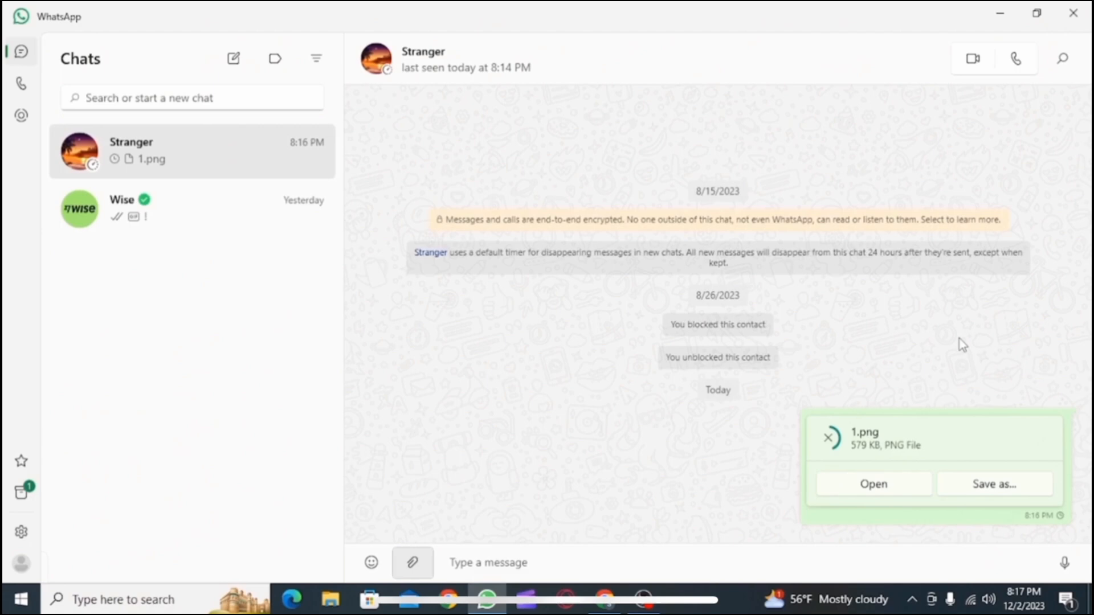